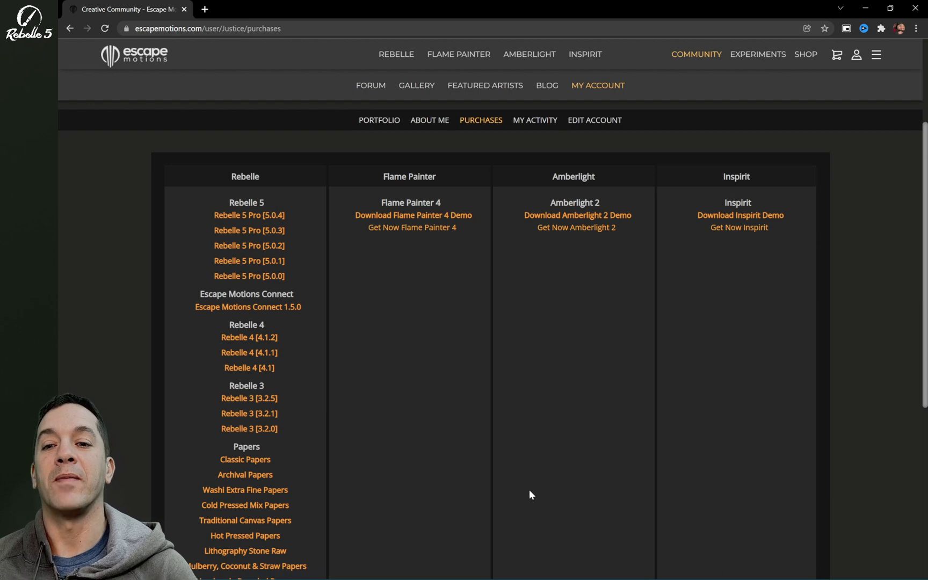
{"action": "mouse_move", "coordinate": [481, 387]}
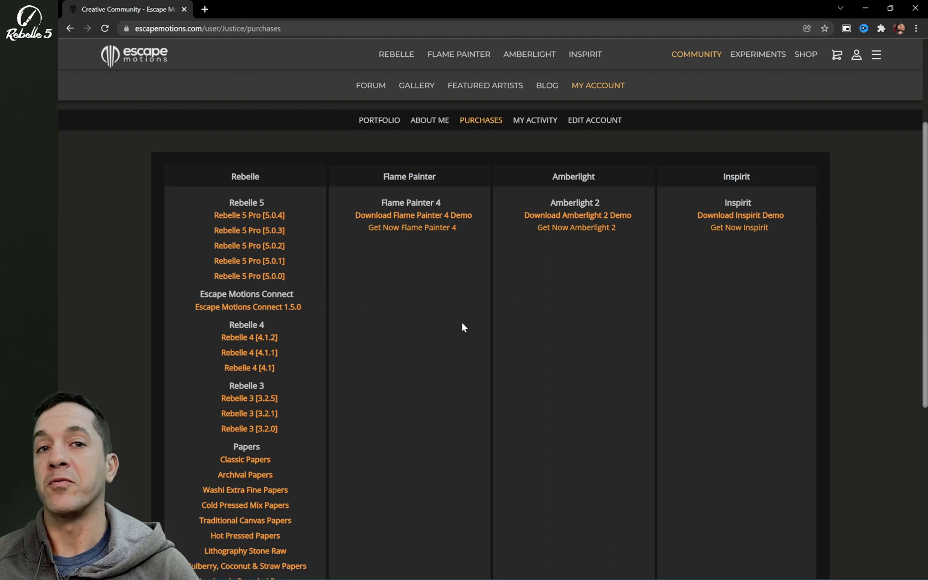
{"action": "mouse_move", "coordinate": [210, 308]}
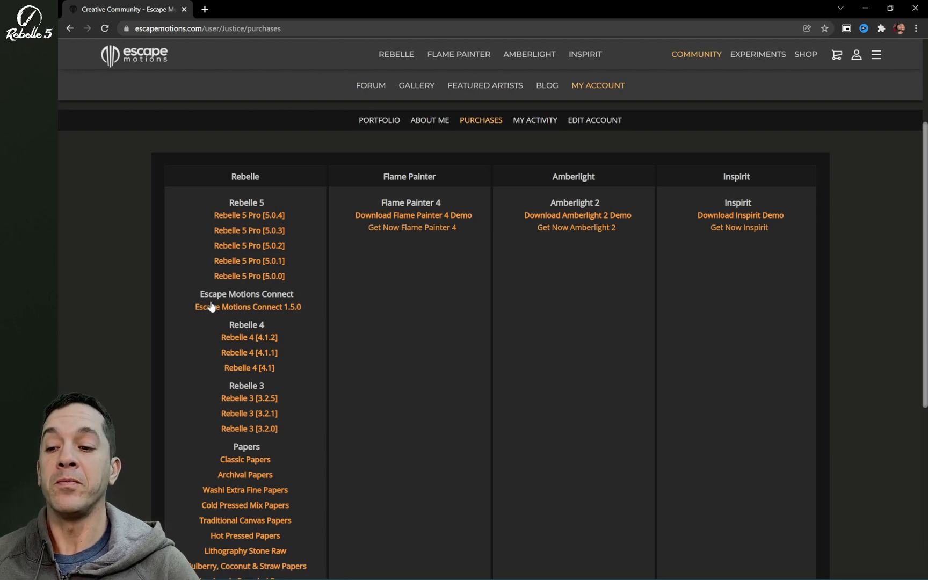
{"action": "mouse_move", "coordinate": [272, 281]}
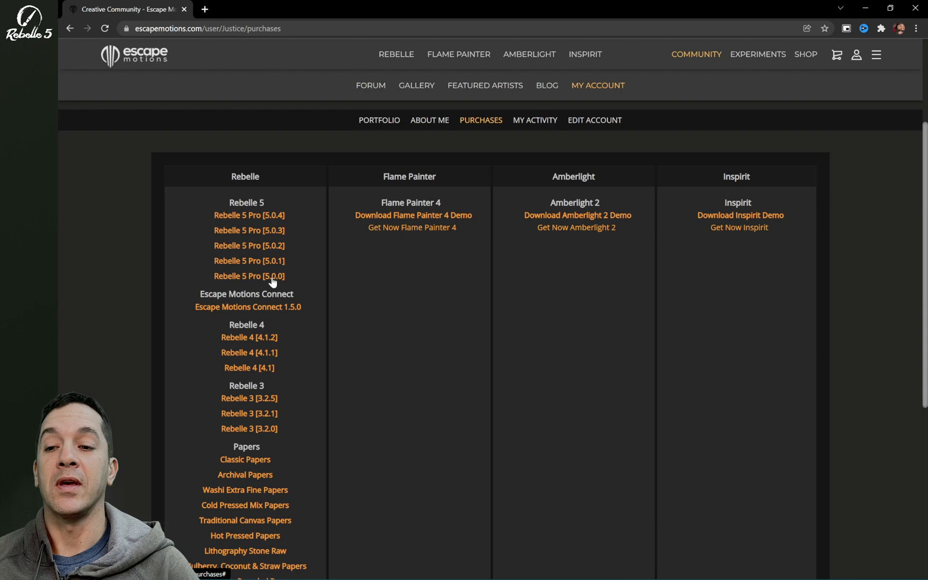
Step: Locate Escape Motions Connect 1.5.0 on the escapemotions.com purchases page
{"action": "left_click", "coordinate": [856, 54]}
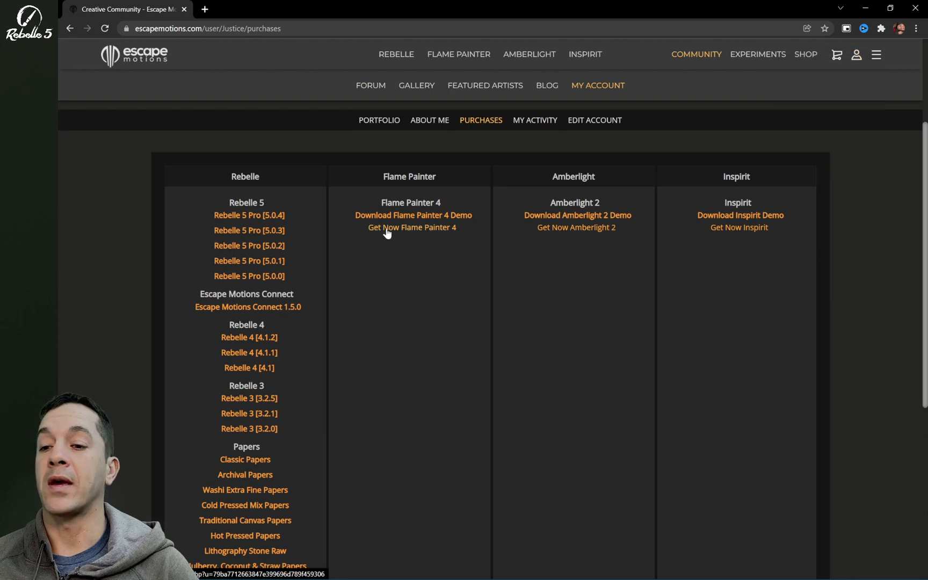
{"action": "mouse_move", "coordinate": [211, 307]}
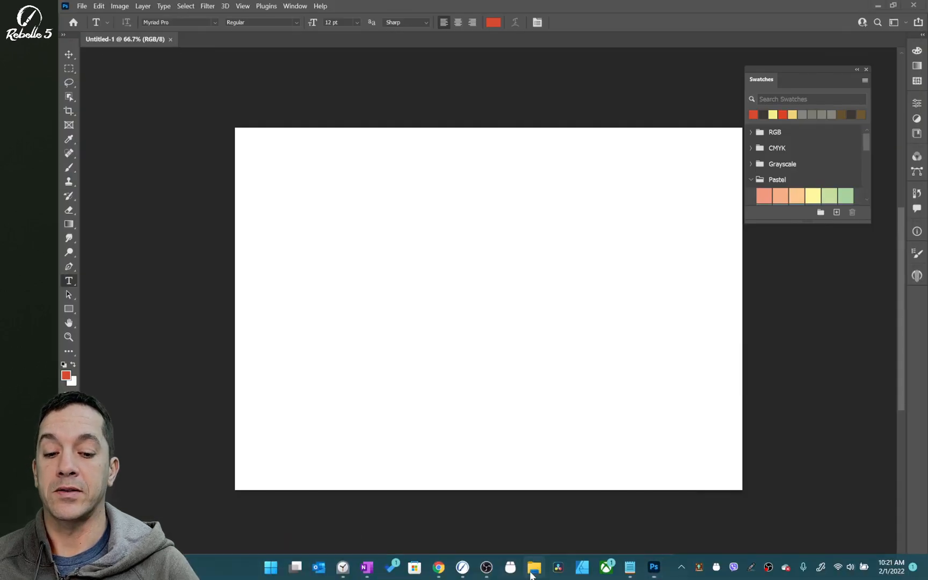
Step: Show the Escape_Motions_Connect_1.5.0 folder contents, pointing out Installer.jsx and EMC_Readme_Now.txt
{"action": "left_click", "coordinate": [534, 567]}
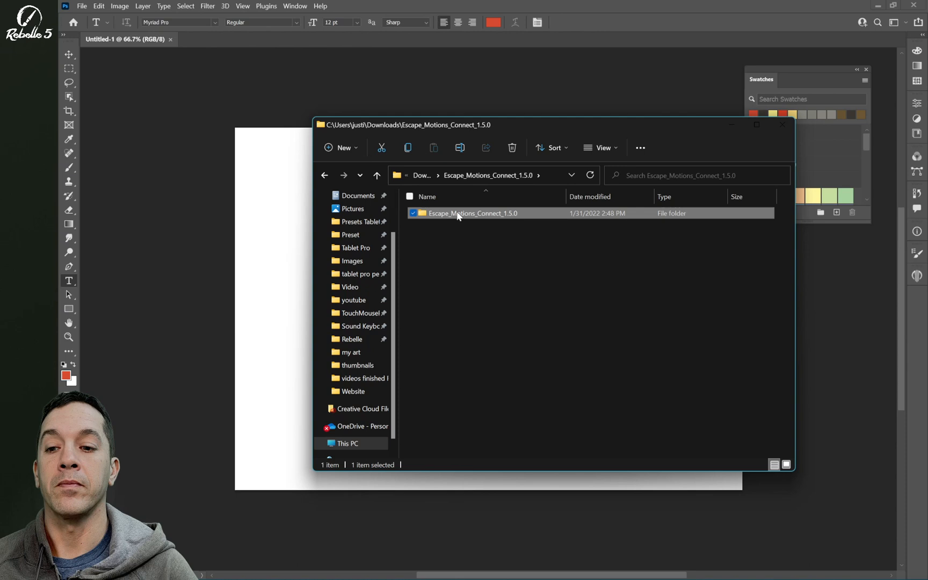
{"action": "double_click", "coordinate": [474, 214]}
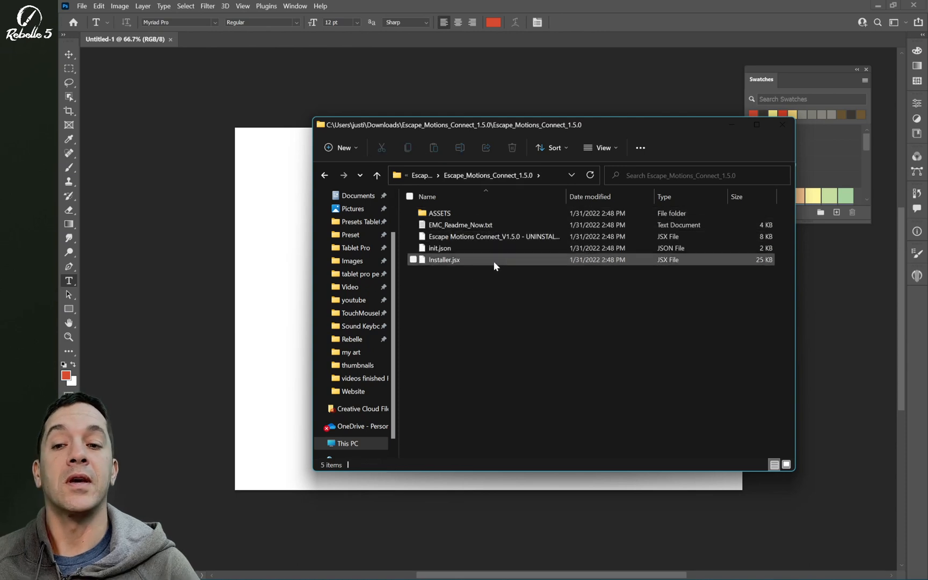
{"action": "left_click", "coordinate": [493, 237]}
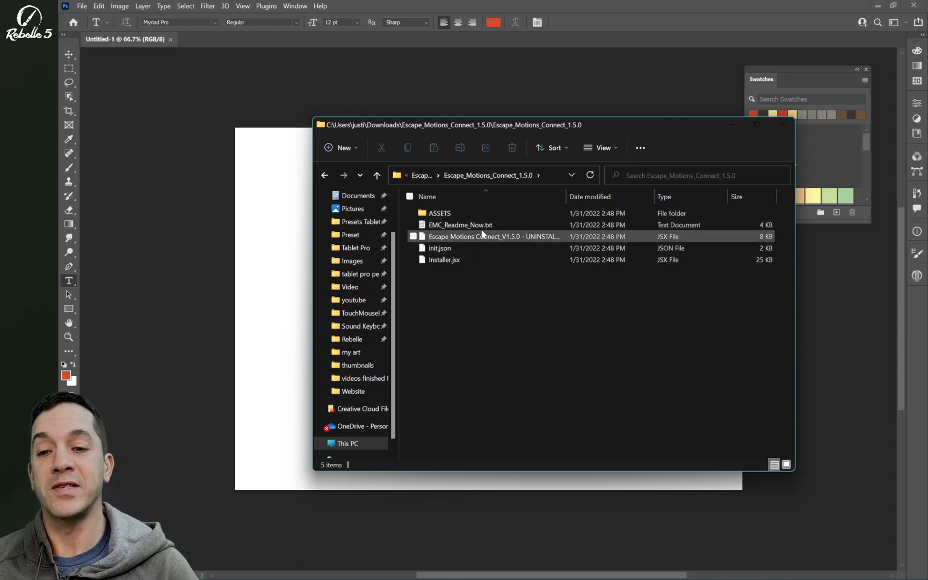
{"action": "left_click", "coordinate": [461, 224]}
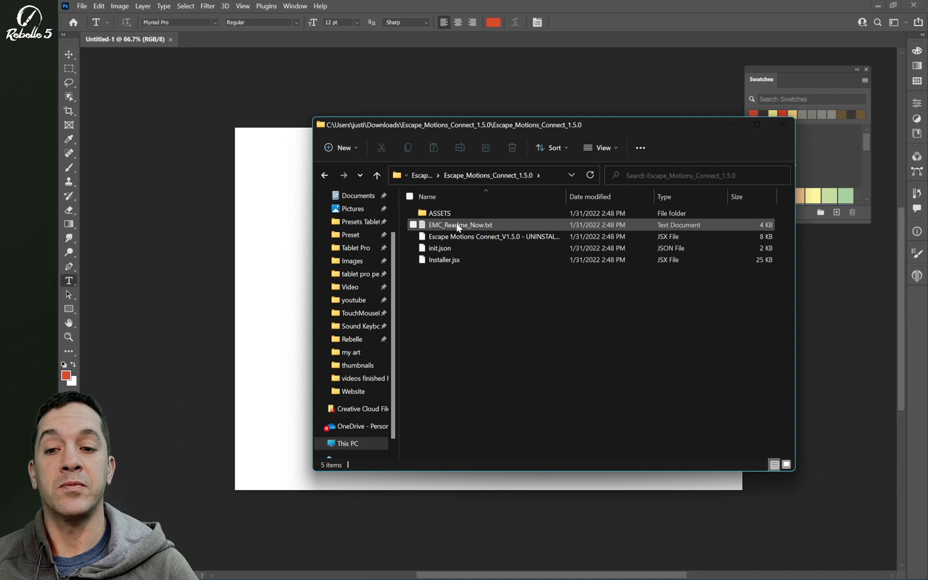
{"action": "mouse_move", "coordinate": [464, 232]}
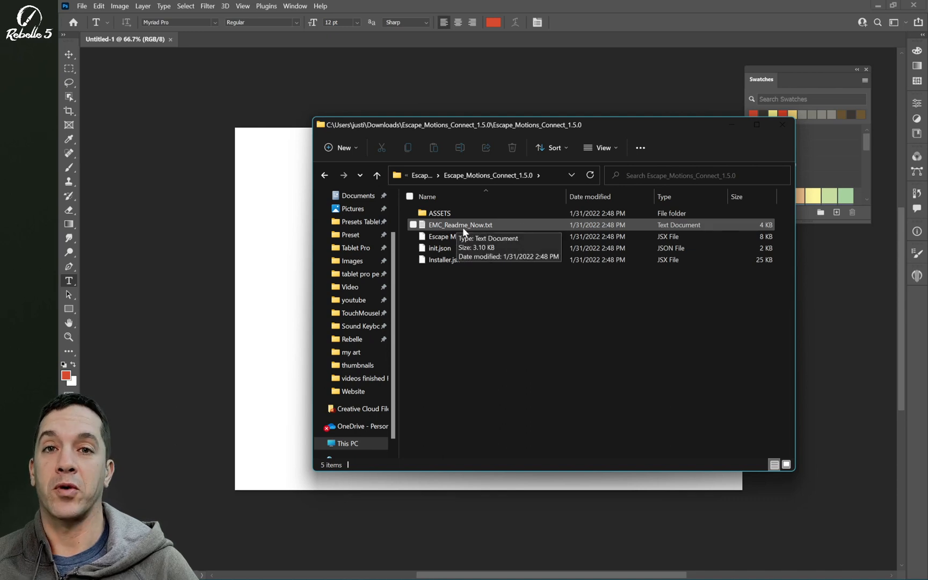
{"action": "mouse_move", "coordinate": [460, 274]}
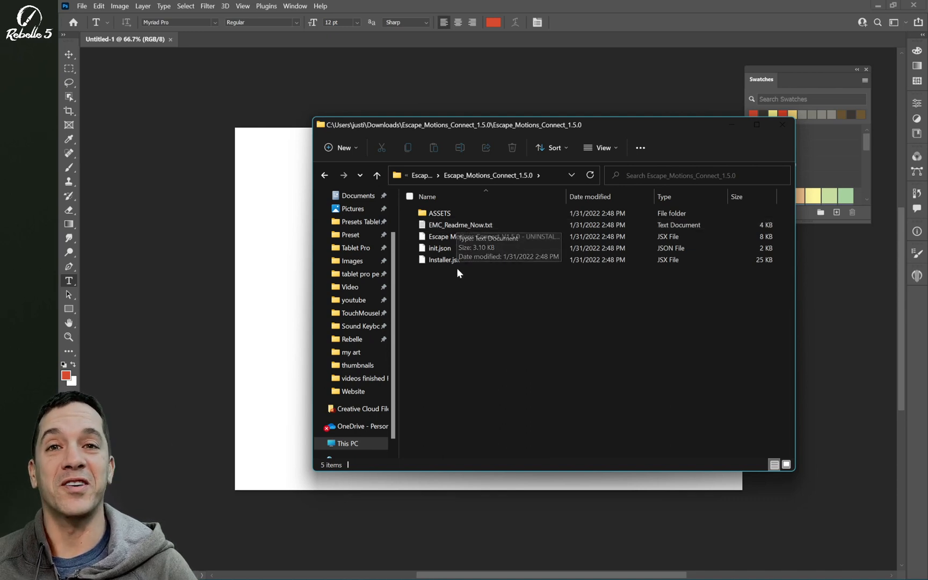
{"action": "left_click", "coordinate": [461, 225]}
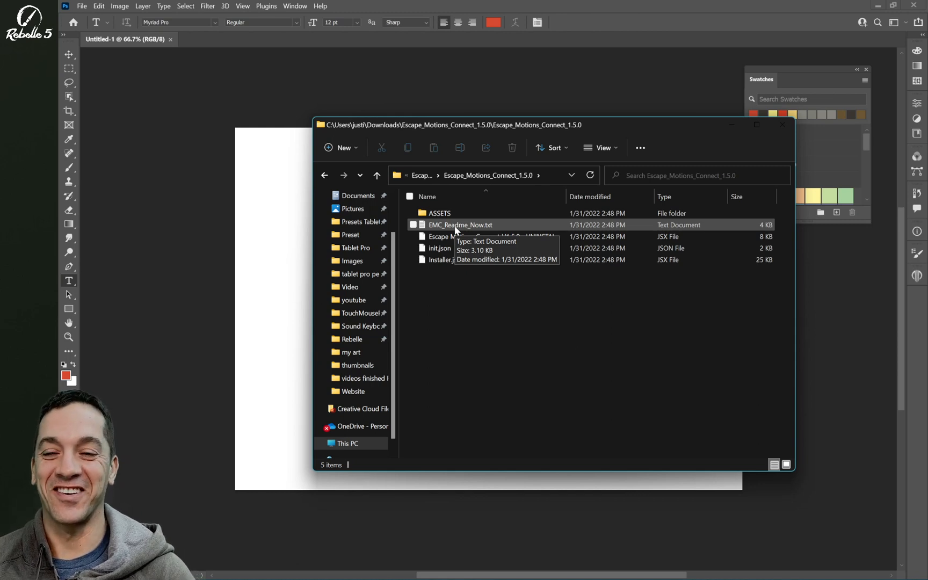
{"action": "mouse_move", "coordinate": [480, 226]}
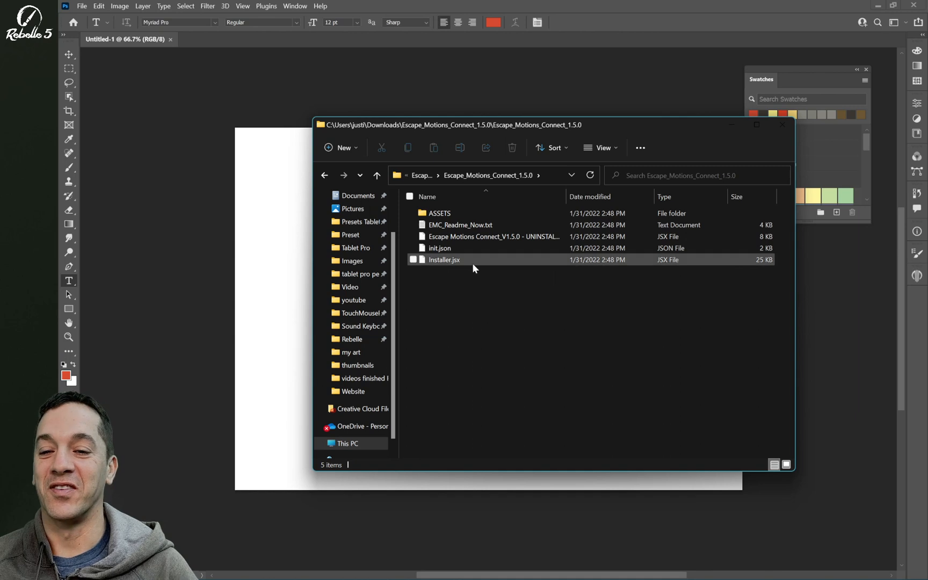
{"action": "mouse_move", "coordinate": [445, 263]}
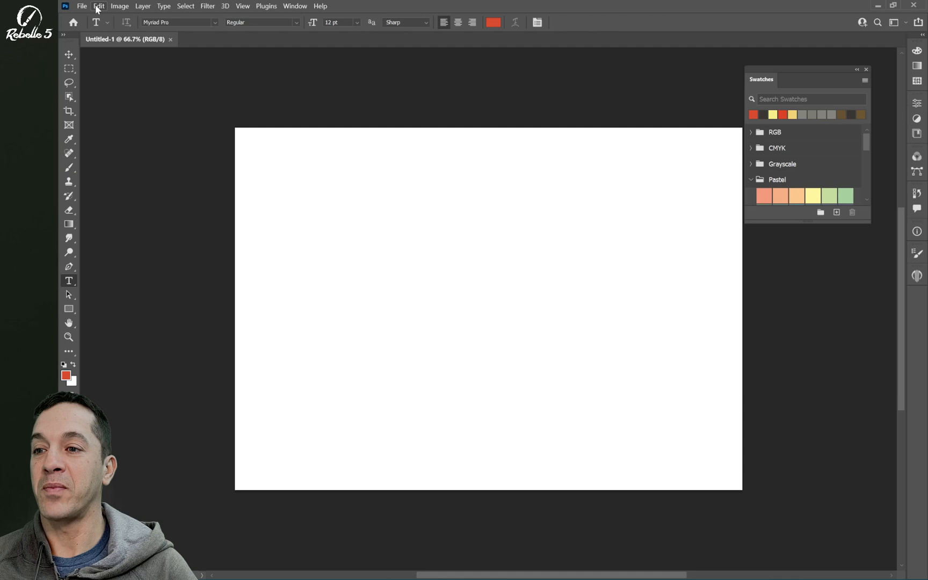
Step: Load Installer.jsx through File > Scripts > Browse to install Escape Motions Connect
{"action": "left_click", "coordinate": [81, 6]}
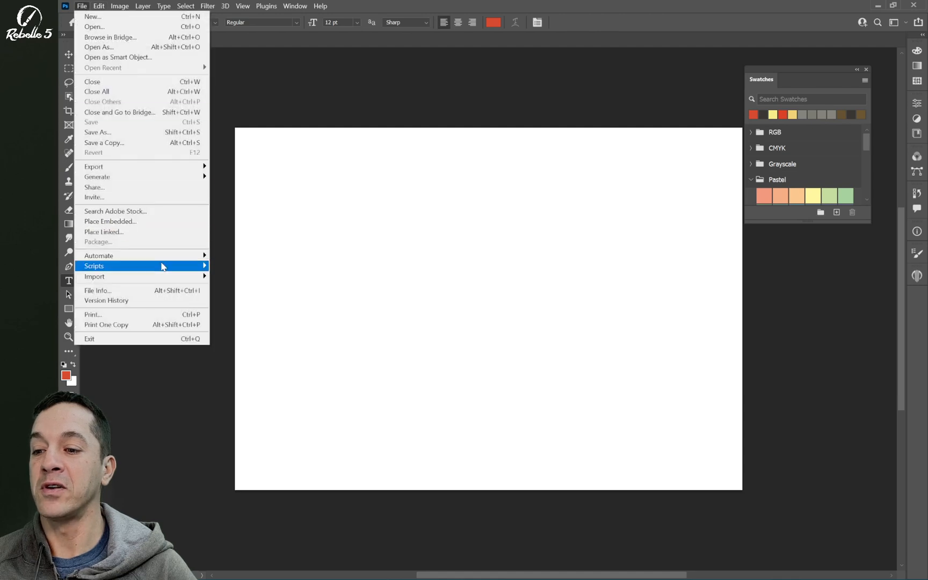
{"action": "mouse_move", "coordinate": [262, 367]}
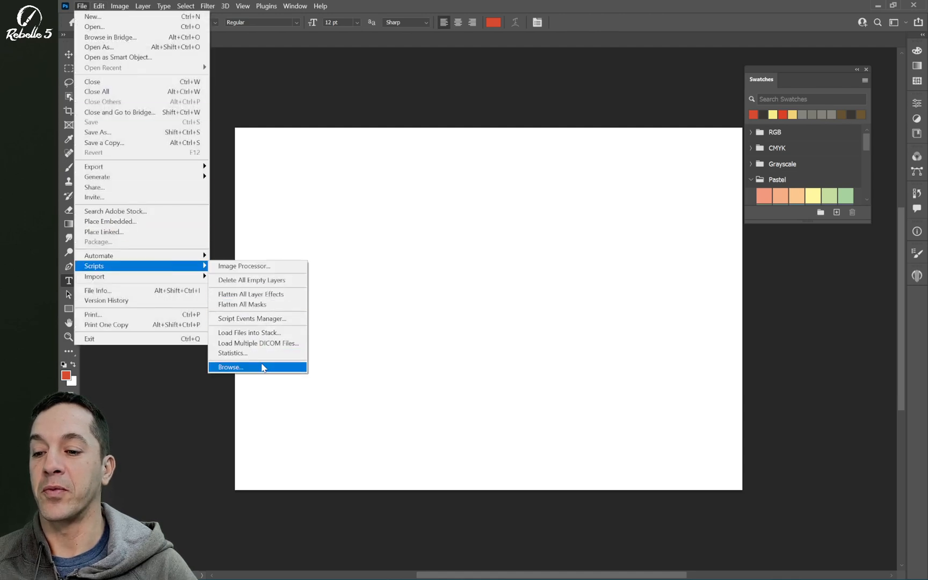
{"action": "left_click", "coordinate": [231, 367]}
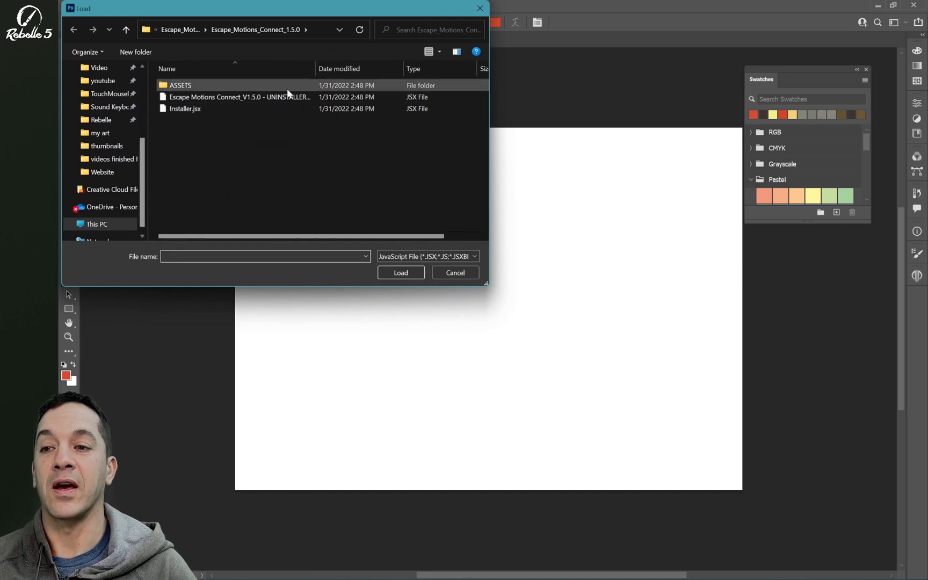
{"action": "left_click", "coordinate": [185, 108]}
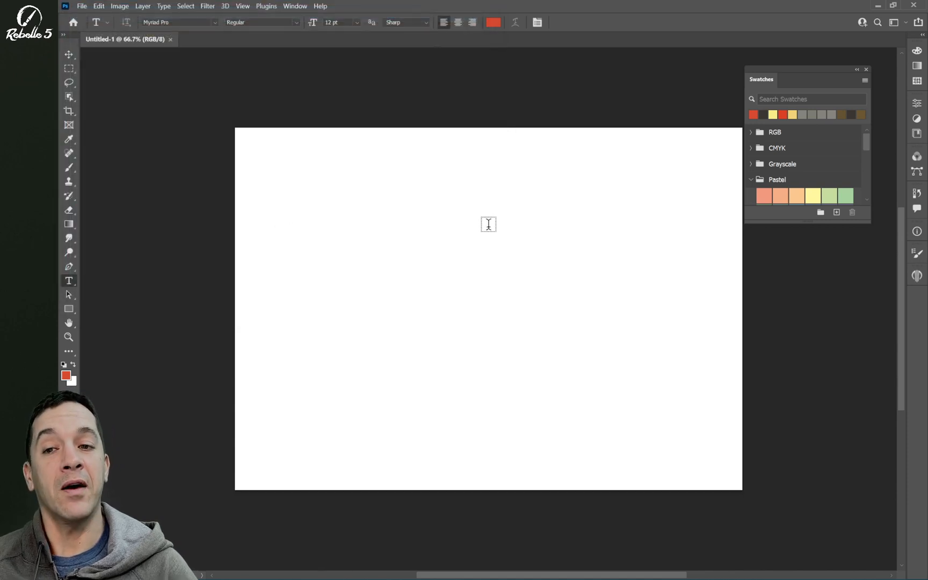
Step: Show Escape Motions Connect under Window > Extensions (legacy) and display its panel beside the canvas
{"action": "left_click", "coordinate": [266, 7]}
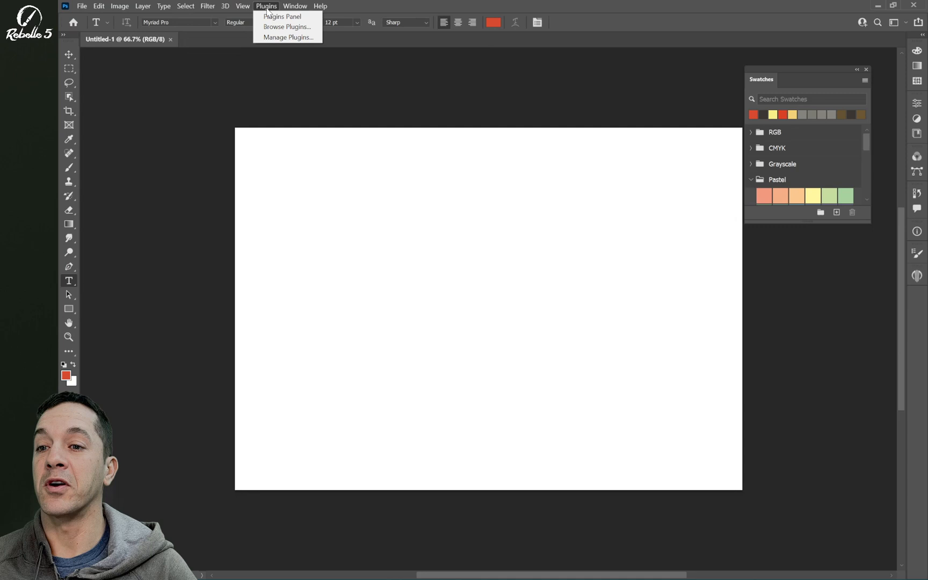
{"action": "left_click", "coordinate": [295, 6]}
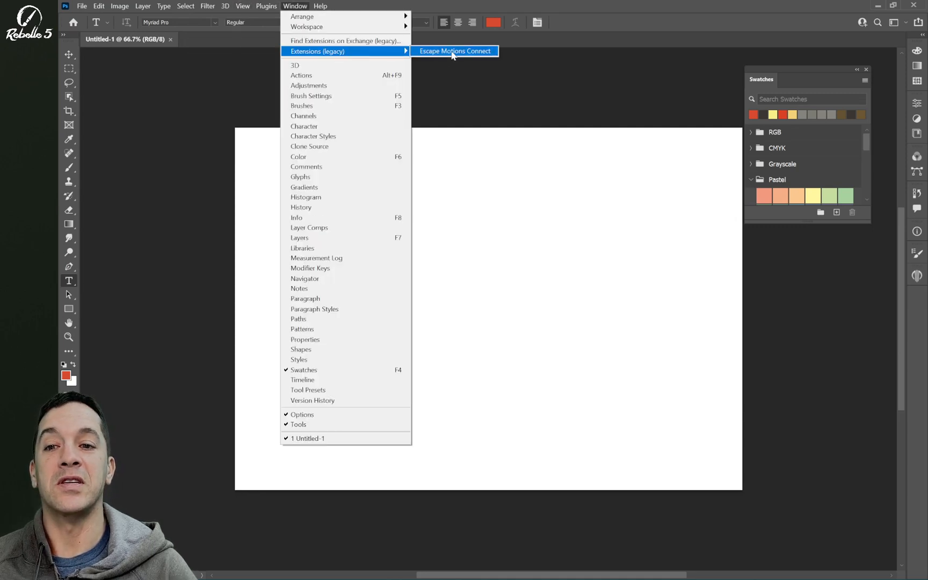
{"action": "mouse_move", "coordinate": [462, 54]}
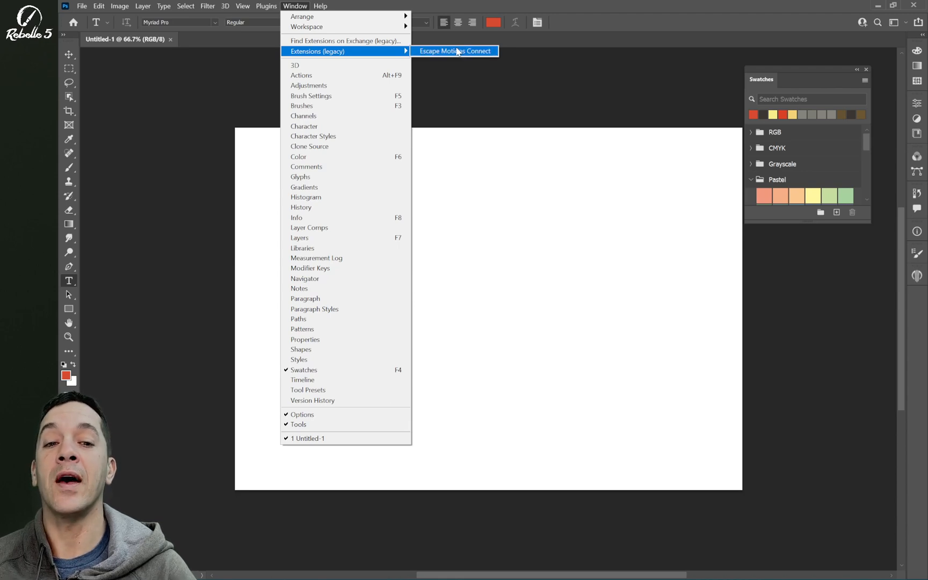
{"action": "mouse_move", "coordinate": [917, 275]}
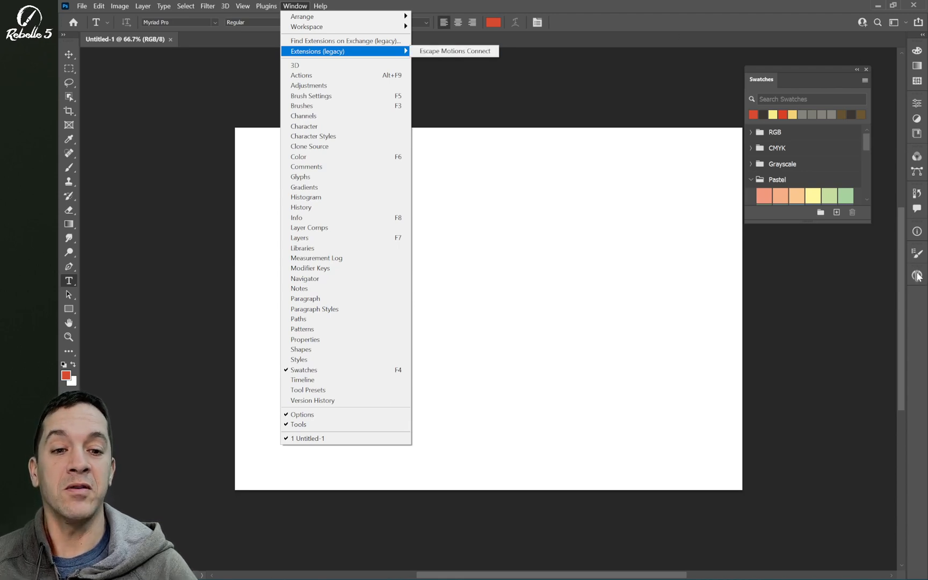
{"action": "left_click", "coordinate": [455, 51]}
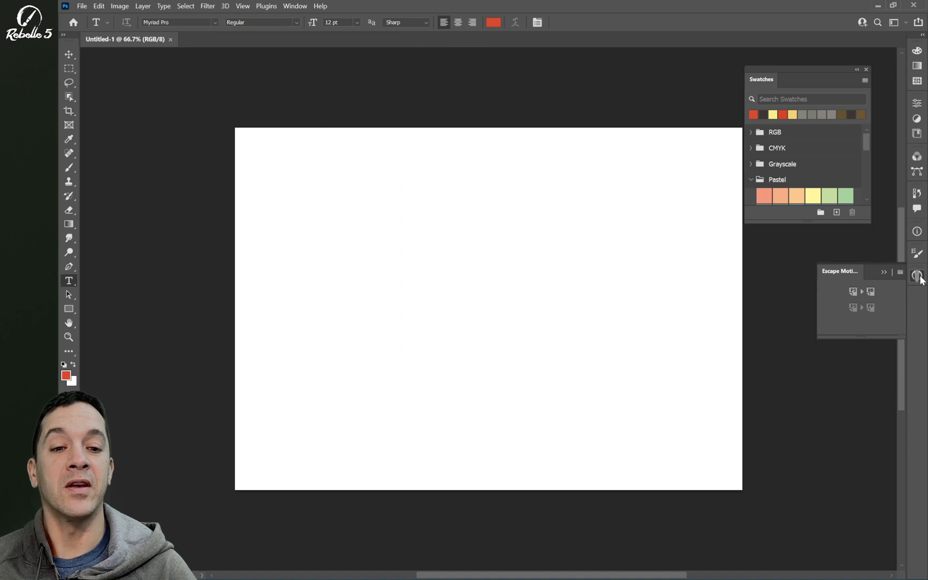
{"action": "mouse_move", "coordinate": [917, 276]}
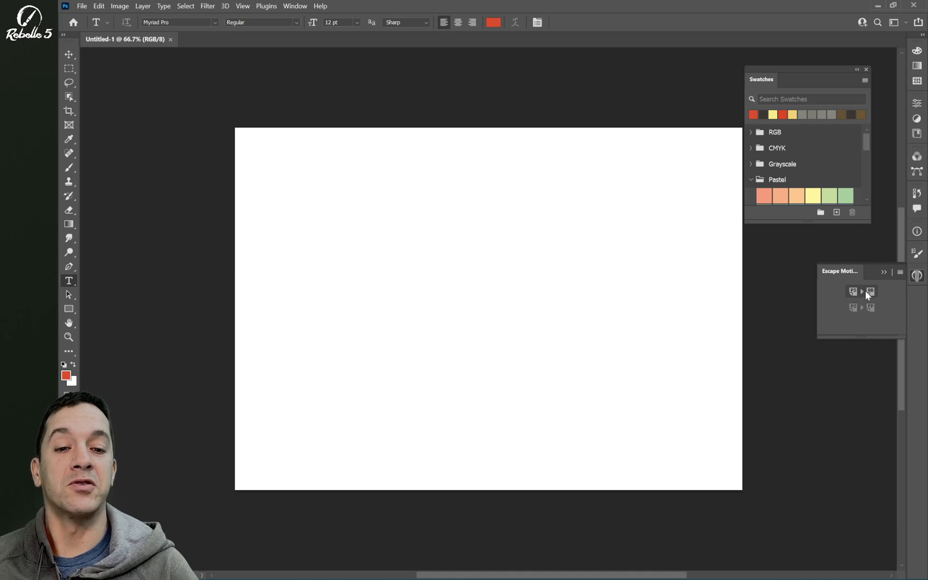
{"action": "mouse_move", "coordinate": [878, 312]}
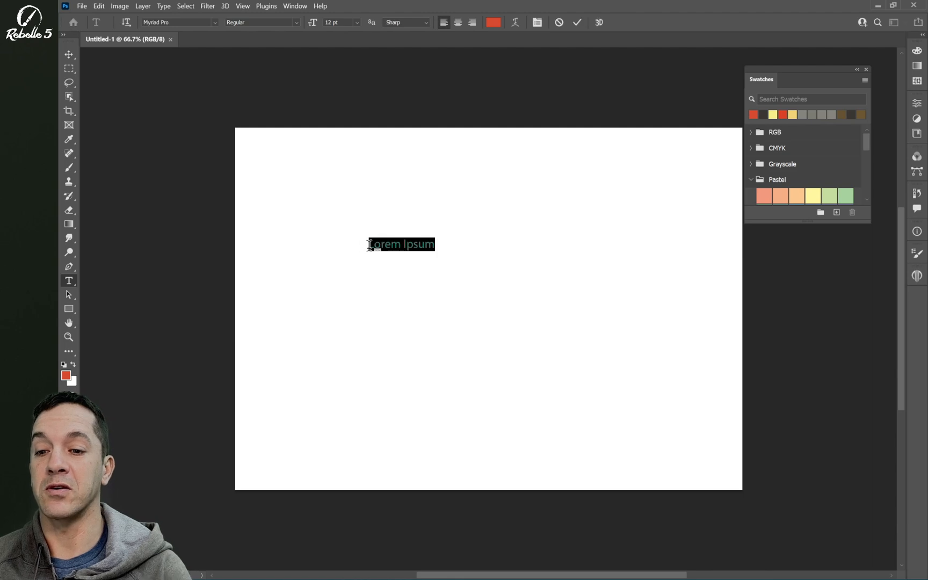
Step: Enter the red text 'Rebelle is amazing' on the canvas and commit it
{"action": "type", "text": "Reb"}
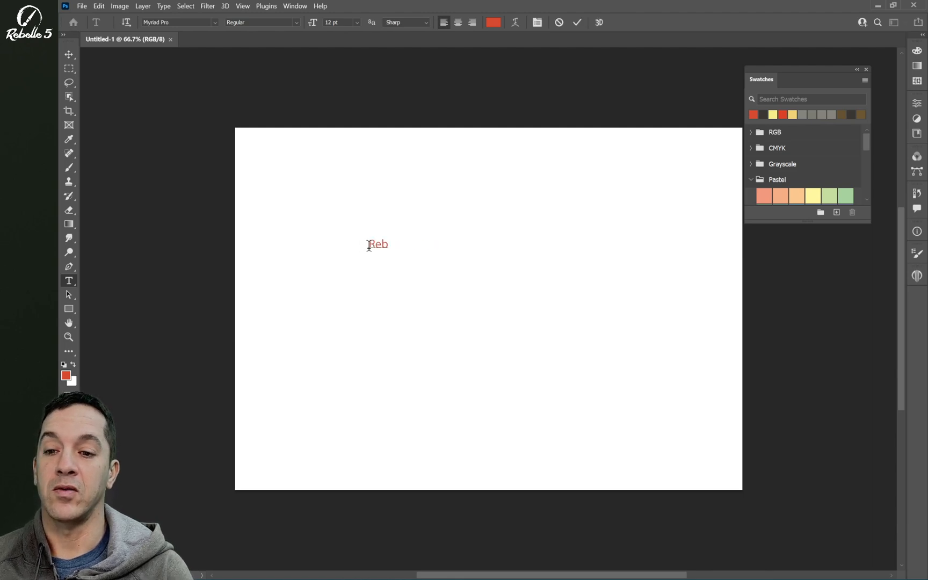
{"action": "type", "text": "elle is ama"}
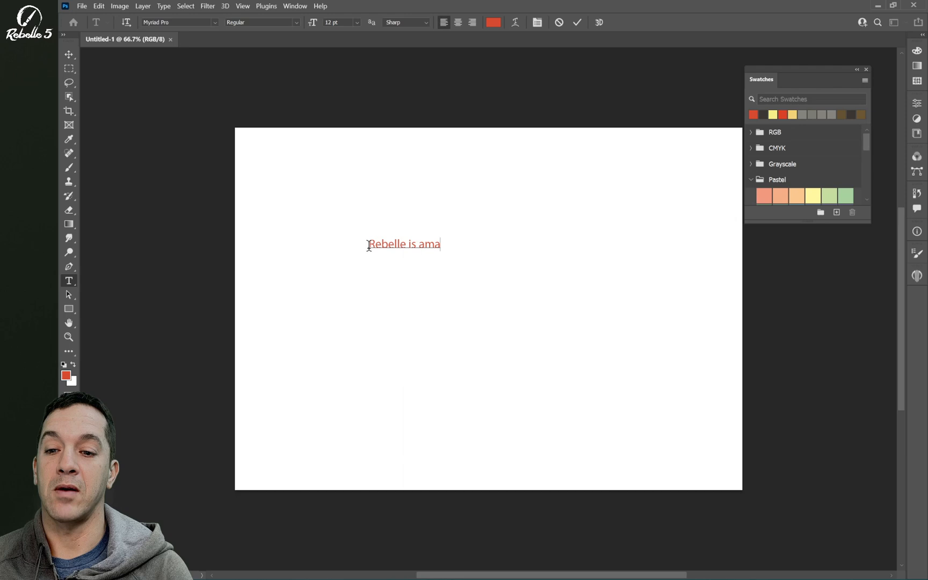
{"action": "type", "text": "zing"}
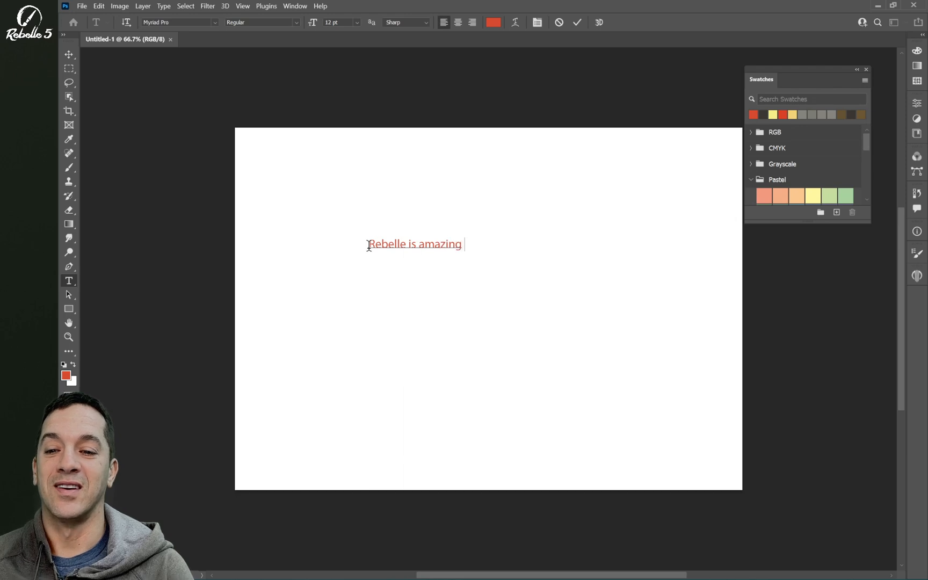
{"action": "left_click", "coordinate": [577, 23]}
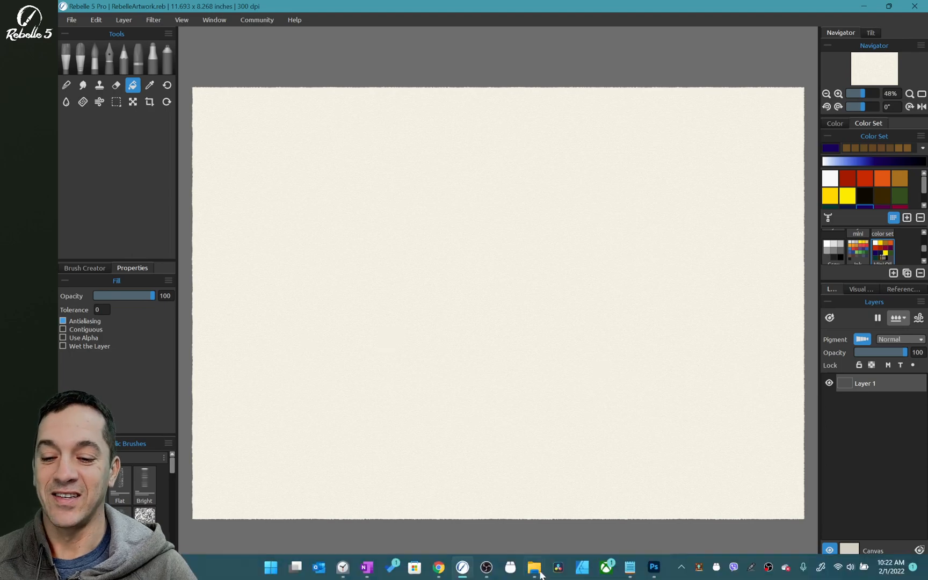
Step: Show RebelleArtwork.reb with its empty Layer 1, then bring up File Explorer
{"action": "left_click", "coordinate": [654, 567]}
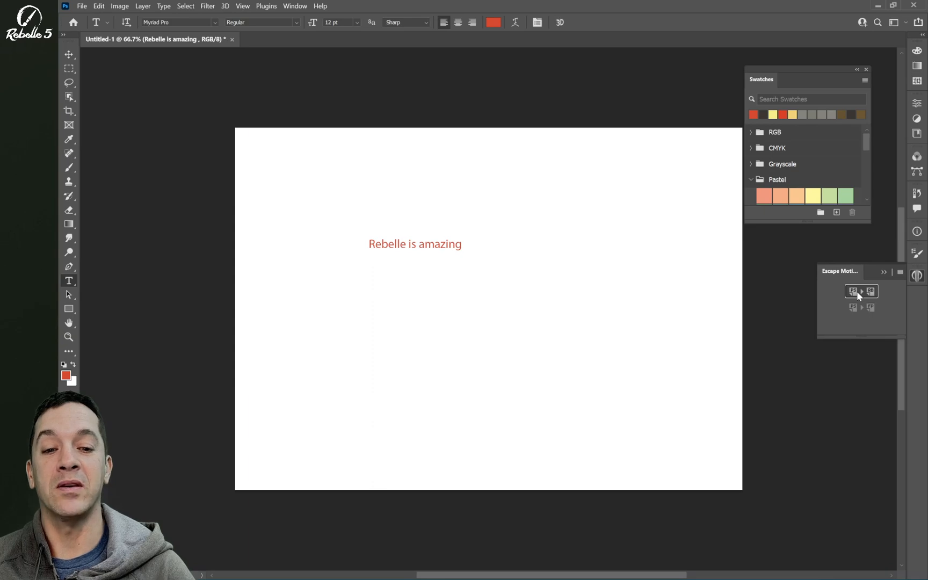
Step: Check Rebelle's Layers panel for the 'Rebelle is amazing' text layer sent via PS → RB
{"action": "key", "text": "alt+tab"}
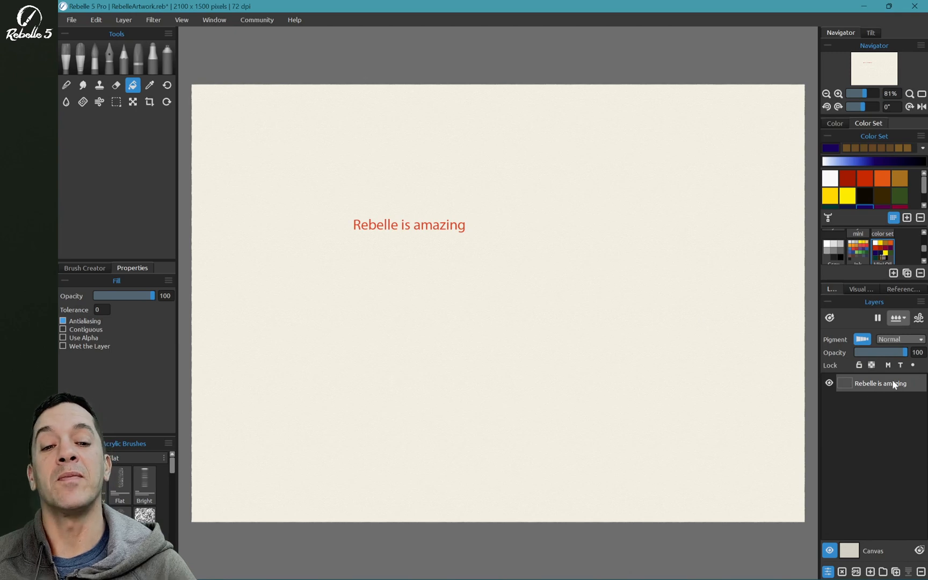
{"action": "mouse_move", "coordinate": [539, 312]}
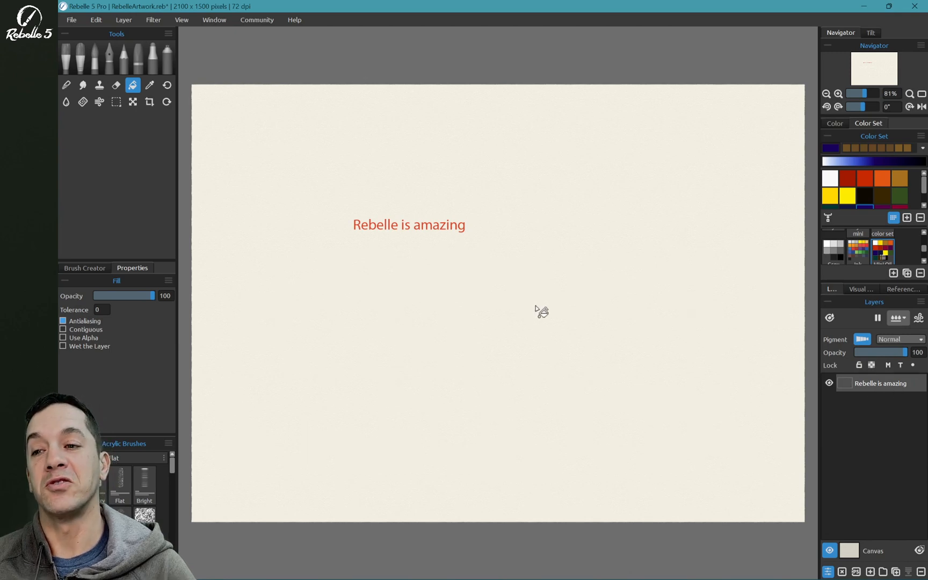
{"action": "mouse_move", "coordinate": [658, 320]}
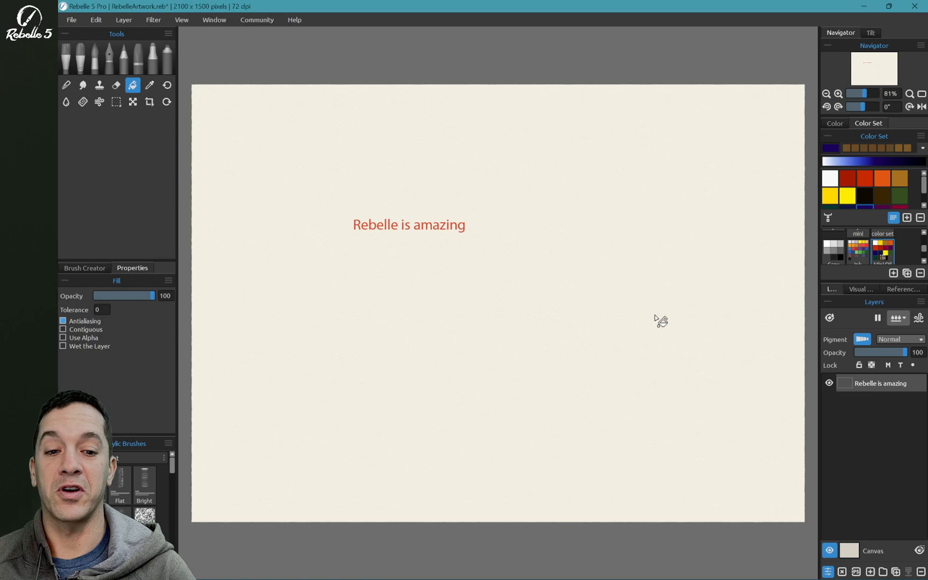
{"action": "mouse_move", "coordinate": [486, 285]}
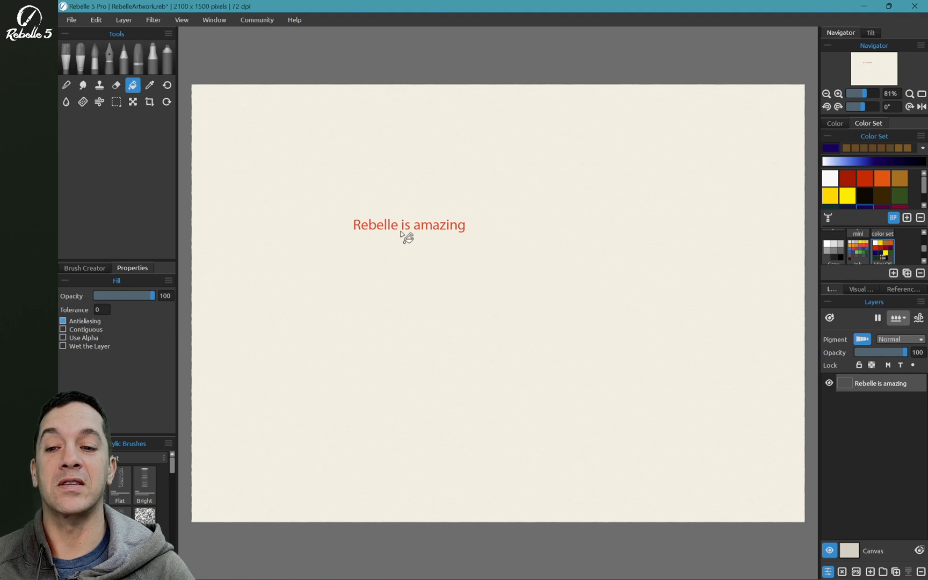
{"action": "key", "text": "alt+tab"}
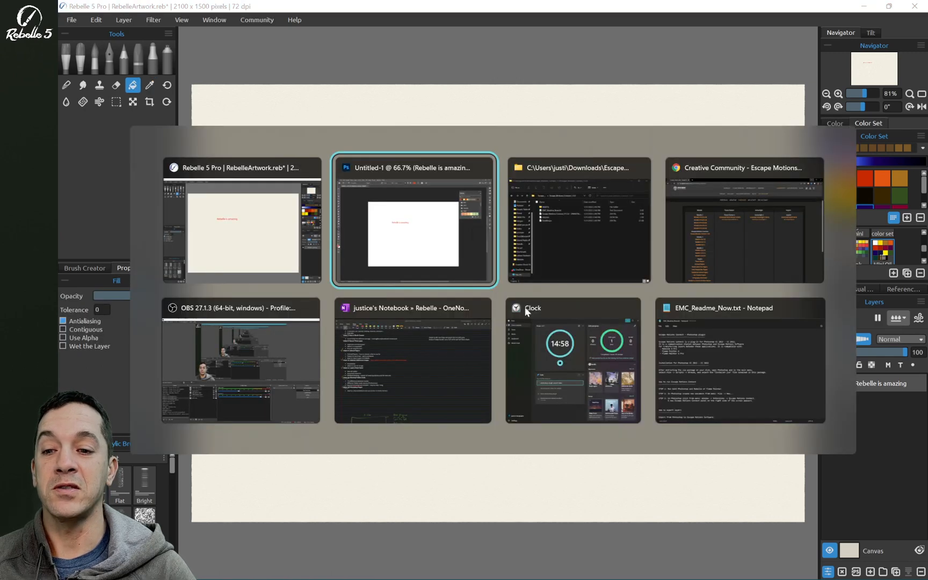
Step: Paint red, peach and yellow strokes on a new Photoshop layer and view them in Rebelle as Layer 1
{"action": "left_click", "coordinate": [413, 220]}
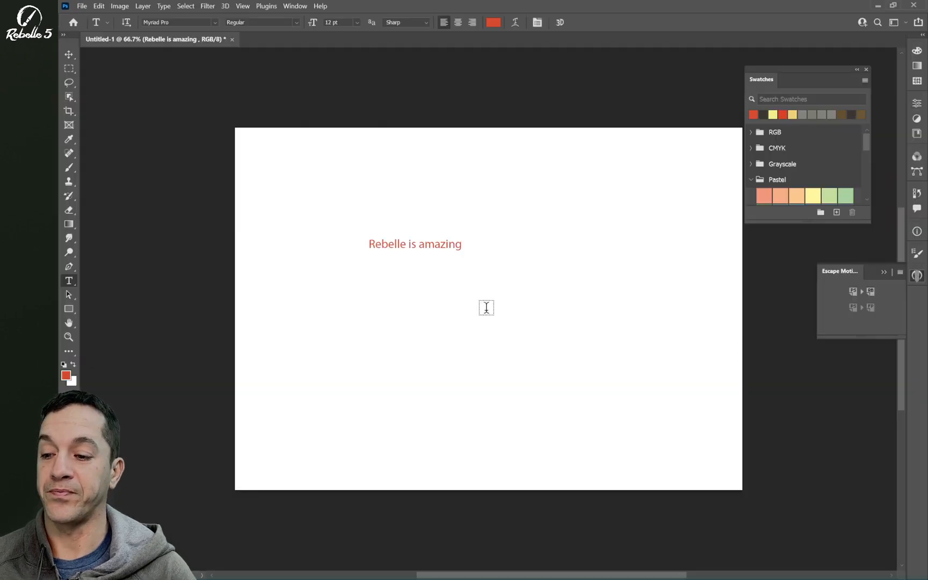
{"action": "left_click", "coordinate": [68, 165]}
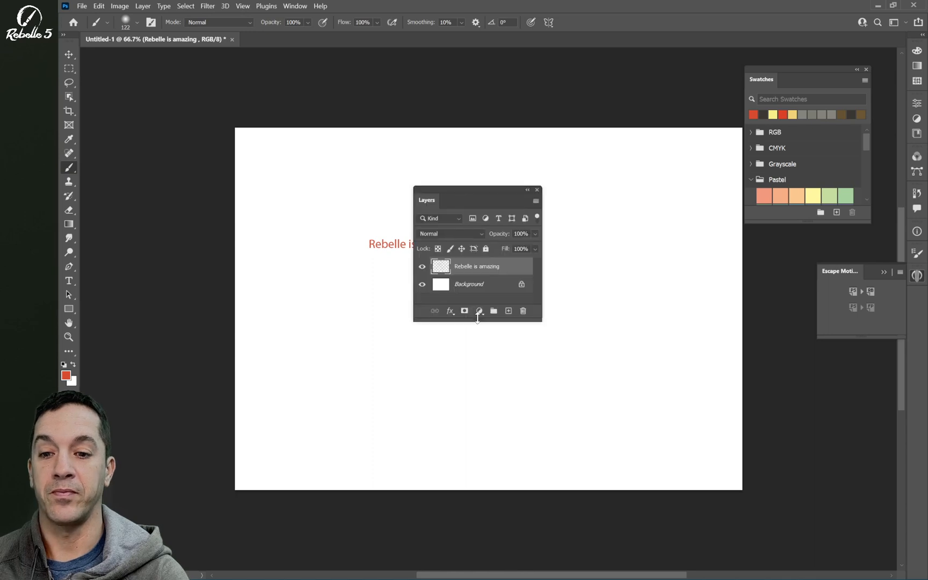
{"action": "left_click", "coordinate": [508, 311]}
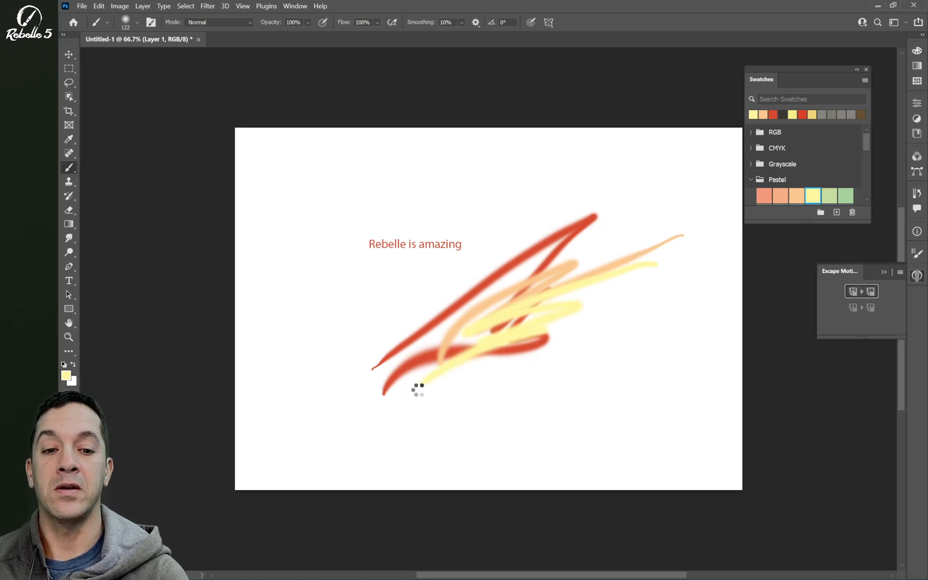
{"action": "key", "text": "alt+tab"}
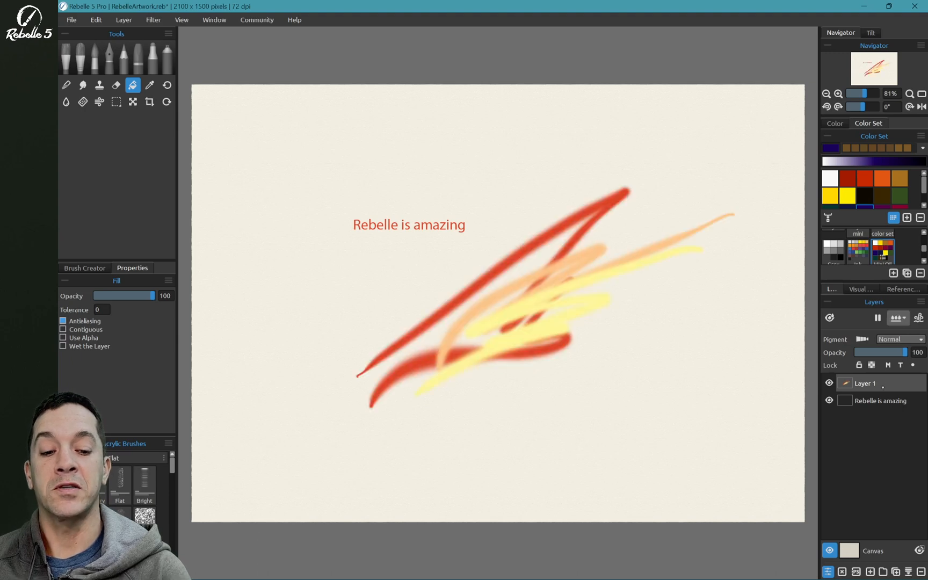
Step: Paint thick blue, red, orange and yellow oil strokes on a new Layer 2 in Rebelle
{"action": "left_click", "coordinate": [872, 572]}
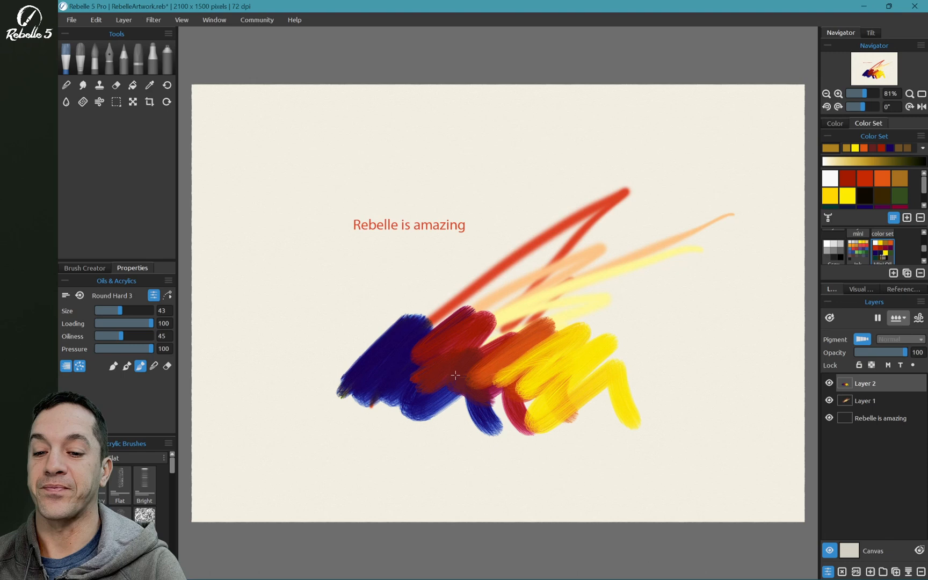
{"action": "left_click_drag", "start_coordinate": [450, 376], "coordinate": [553, 369]}
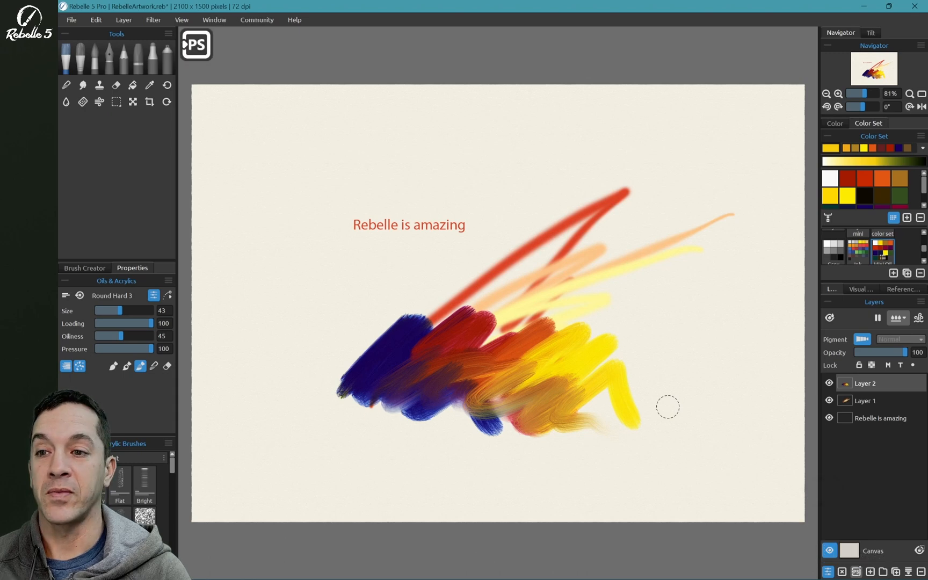
Step: Confirm the Rebelle oil strokes appear as Layer 2 in Photoshop's Layers panel
{"action": "key", "text": "alt+tab"}
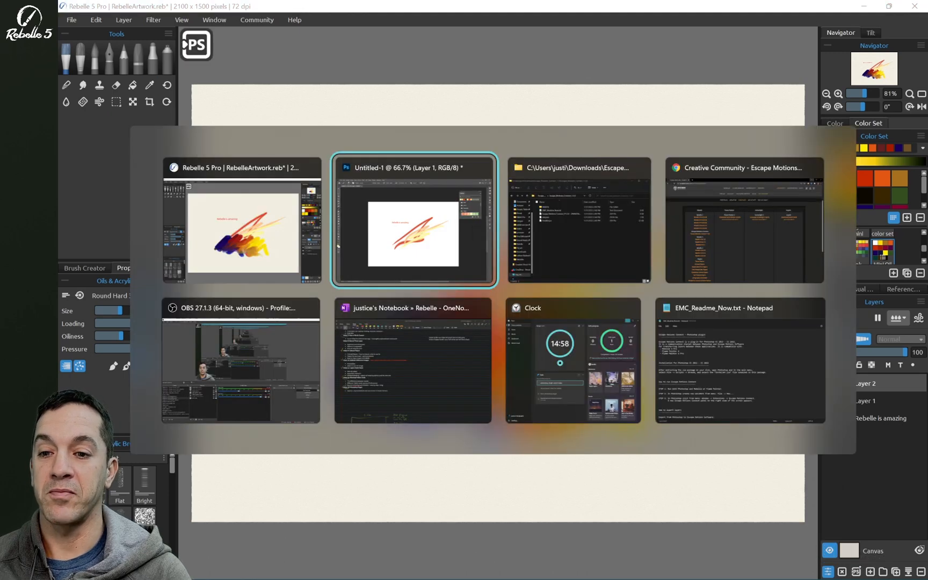
{"action": "left_click", "coordinate": [414, 220]}
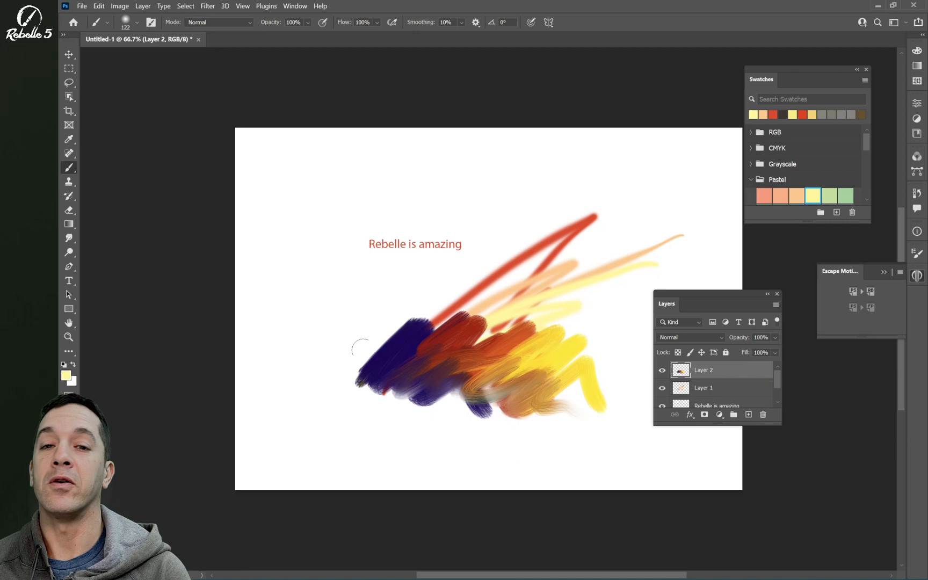
{"action": "mouse_move", "coordinate": [306, 223]}
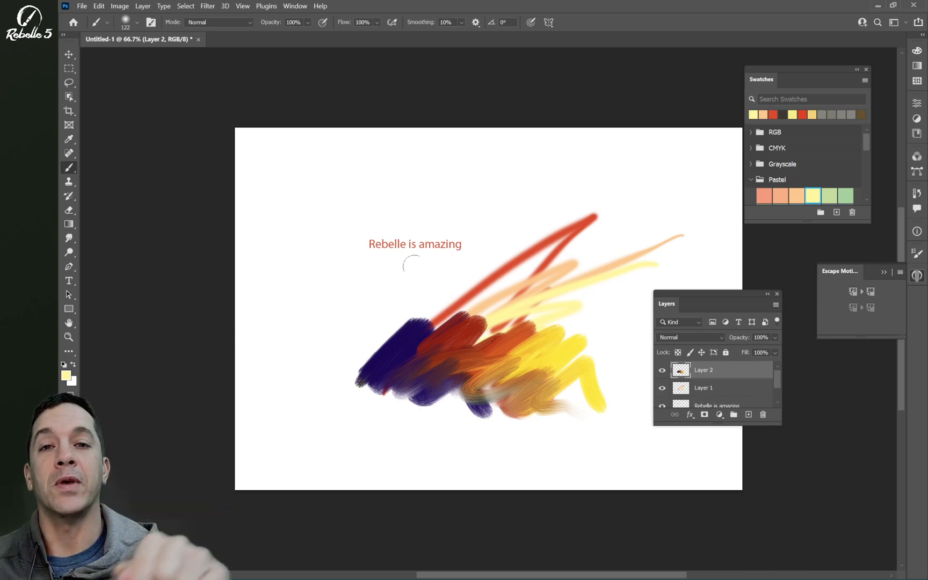
{"action": "mouse_move", "coordinate": [440, 269]}
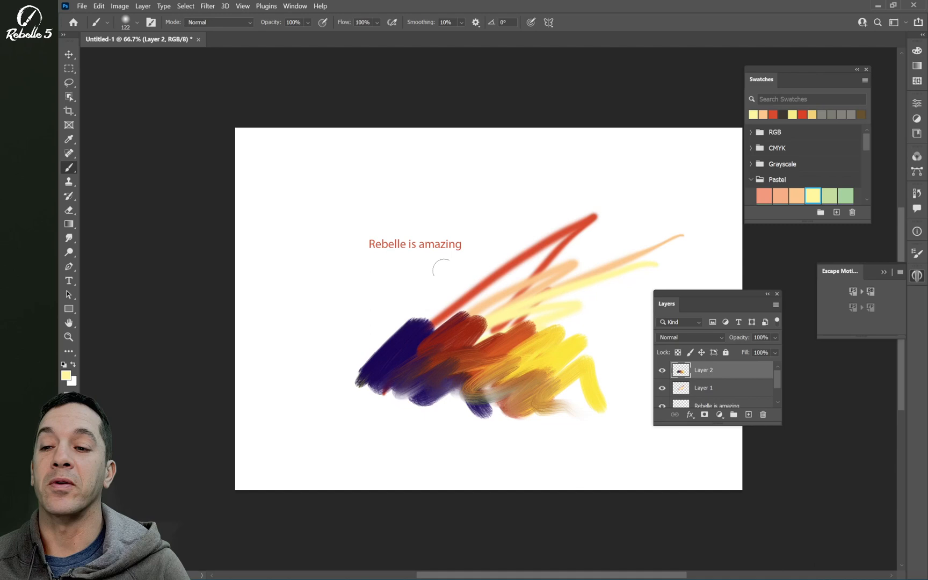
{"action": "mouse_move", "coordinate": [340, 225]}
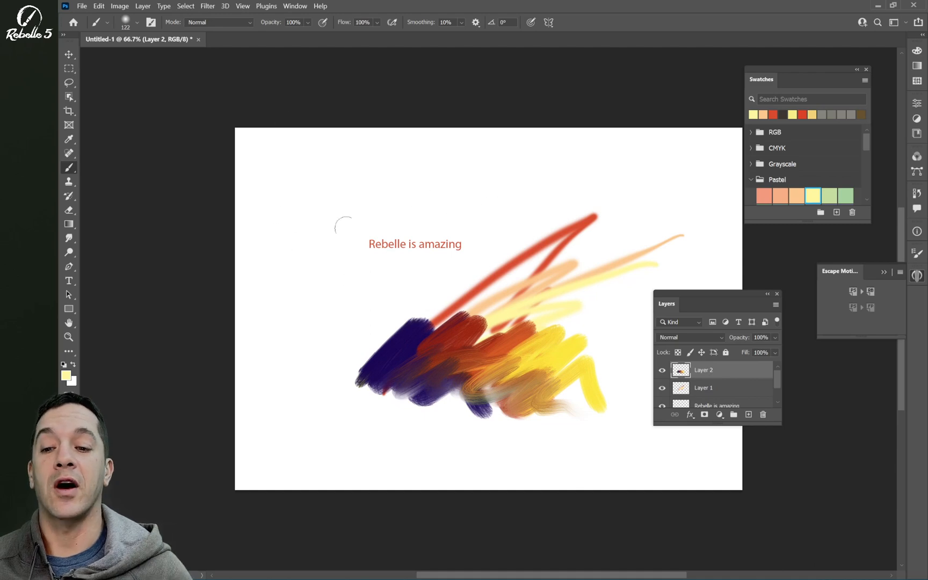
{"action": "mouse_move", "coordinate": [454, 260]}
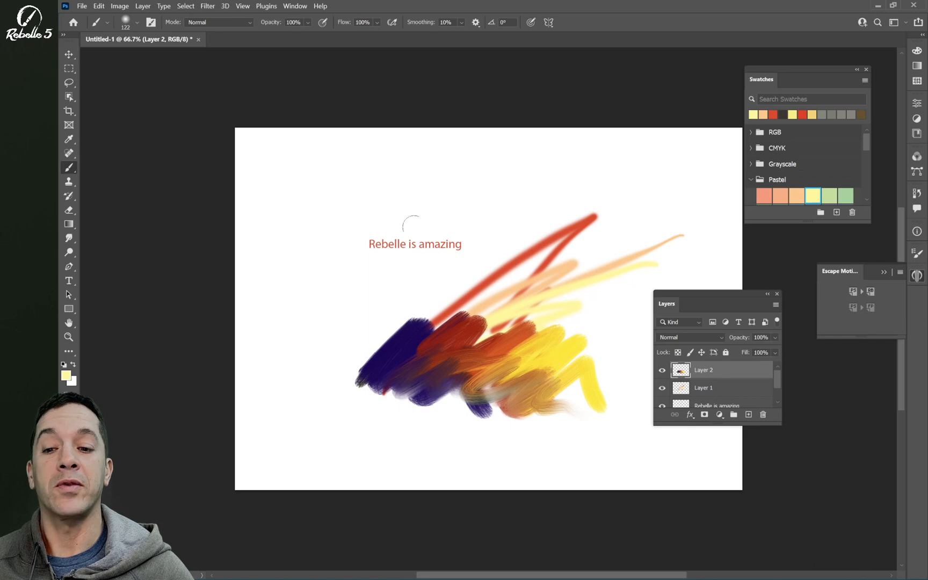
{"action": "mouse_move", "coordinate": [355, 335]}
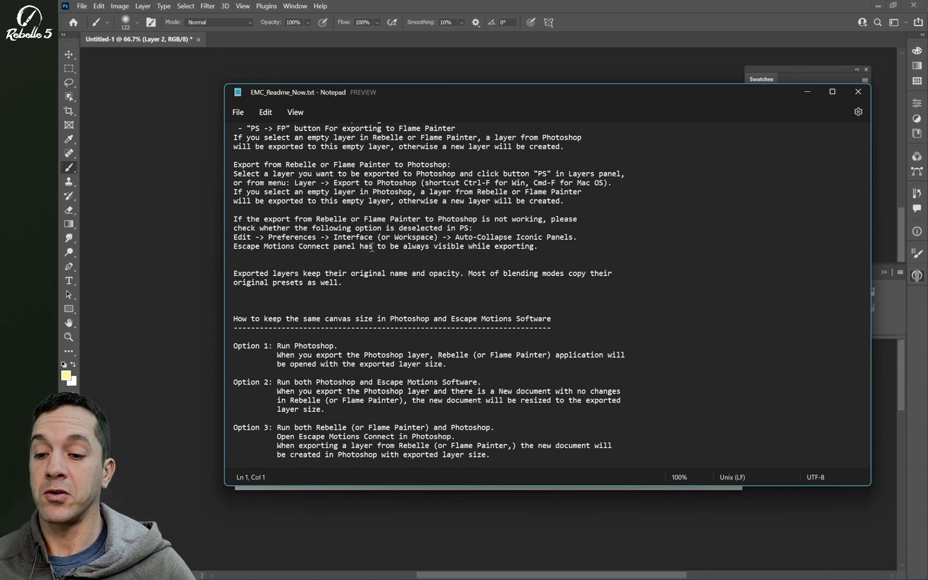
Step: Read the readme's canvas-size and export troubleshooting advice, then close Notepad
{"action": "scroll", "scroll_direction": "down", "scroll_amount": 3}
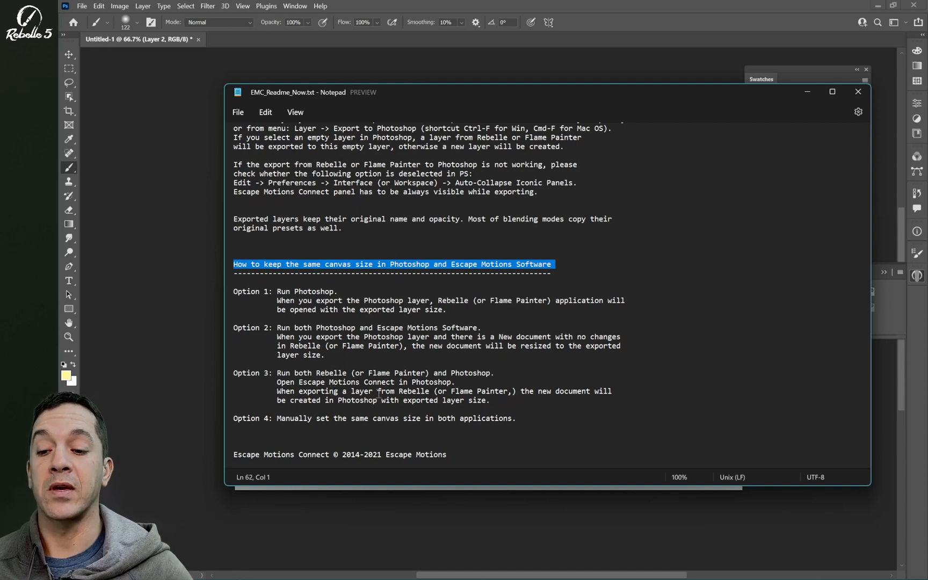
{"action": "mouse_move", "coordinate": [380, 392]}
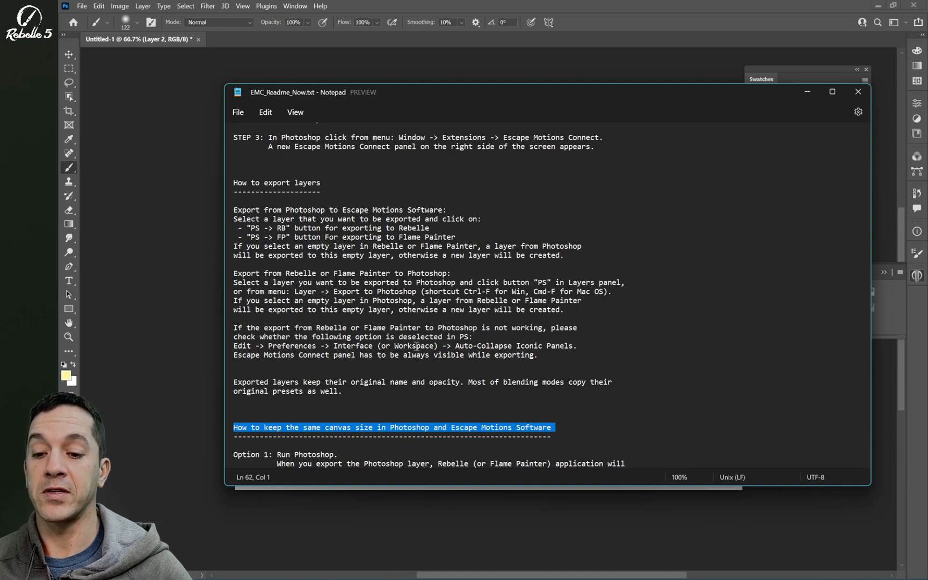
{"action": "mouse_move", "coordinate": [580, 346]}
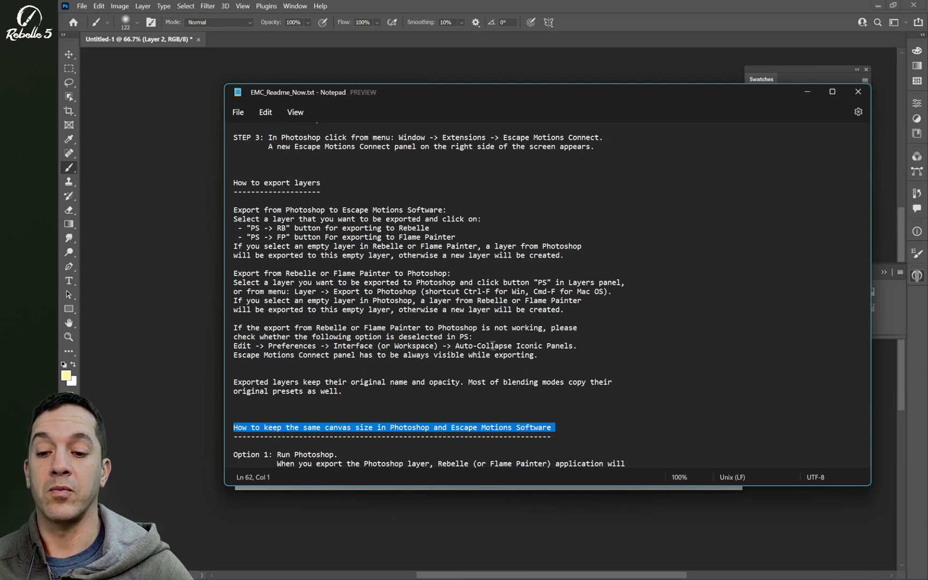
{"action": "left_click", "coordinate": [857, 91]}
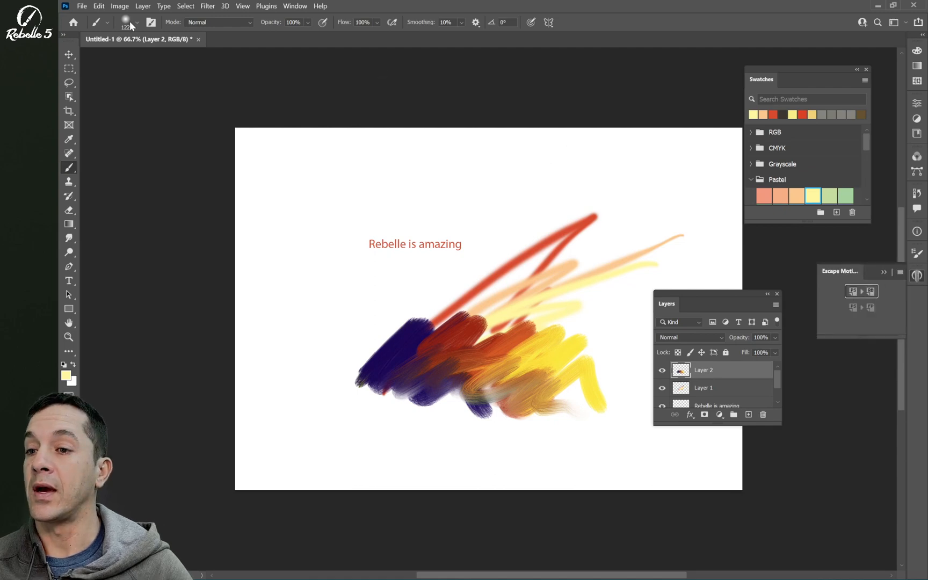
{"action": "left_click", "coordinate": [99, 7]}
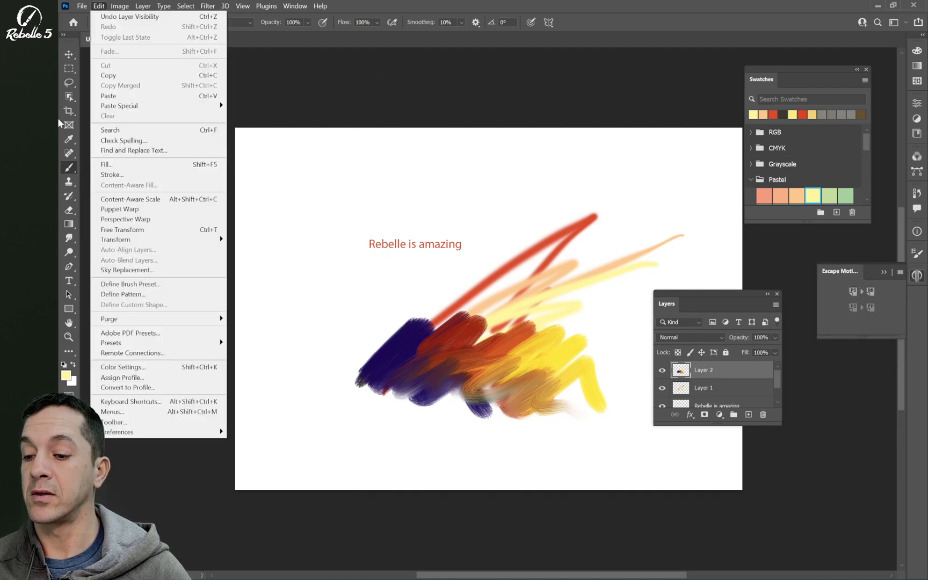
{"action": "mouse_move", "coordinate": [119, 432]}
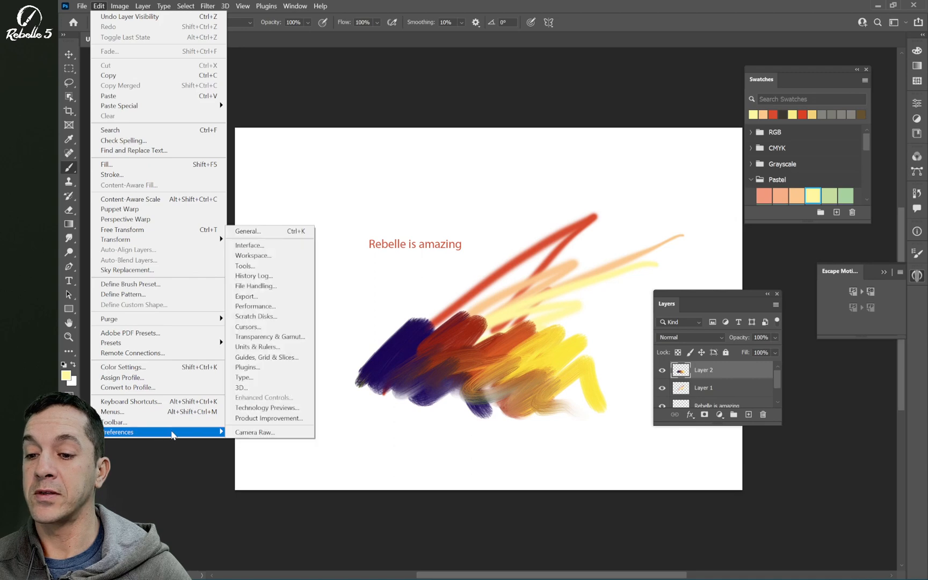
{"action": "left_click", "coordinate": [118, 431]}
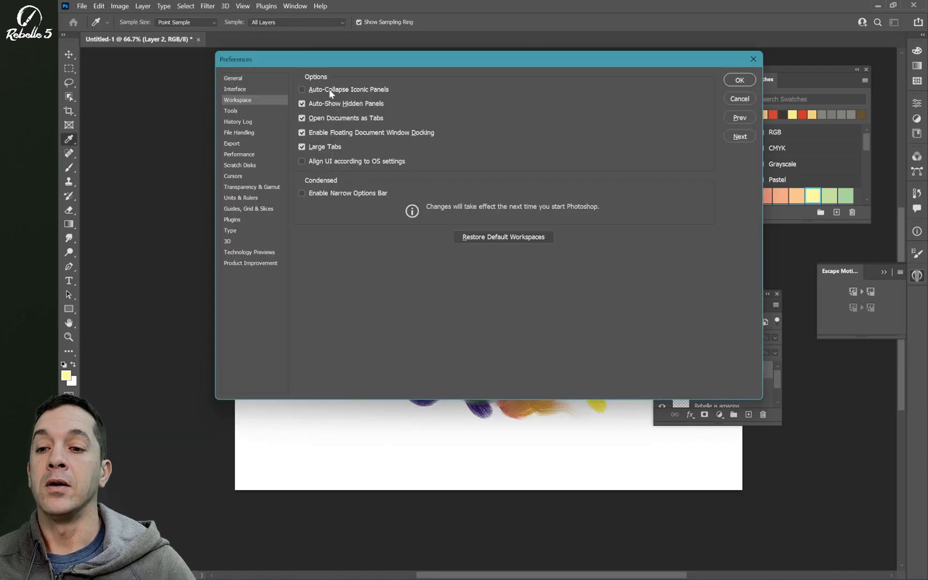
{"action": "mouse_move", "coordinate": [337, 95]}
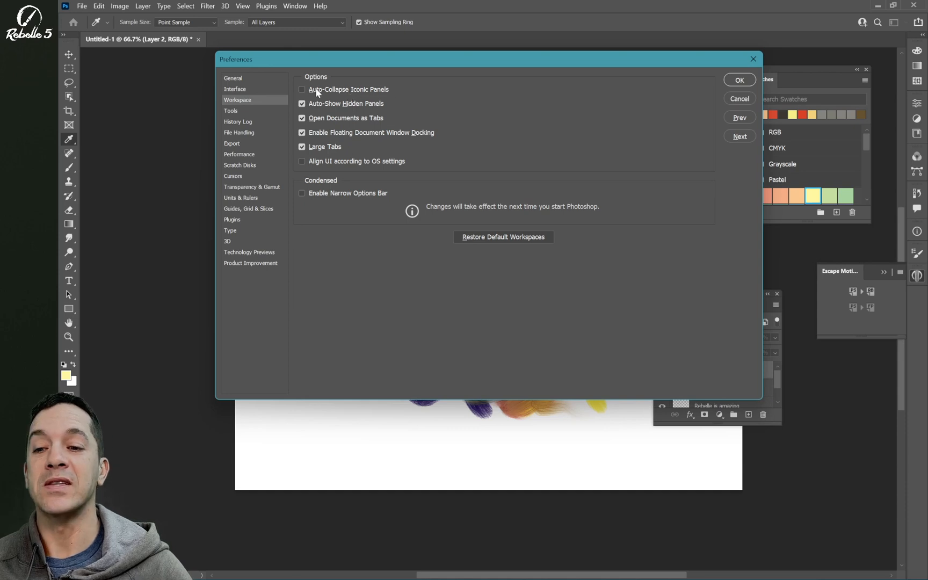
{"action": "mouse_move", "coordinate": [611, 107]}
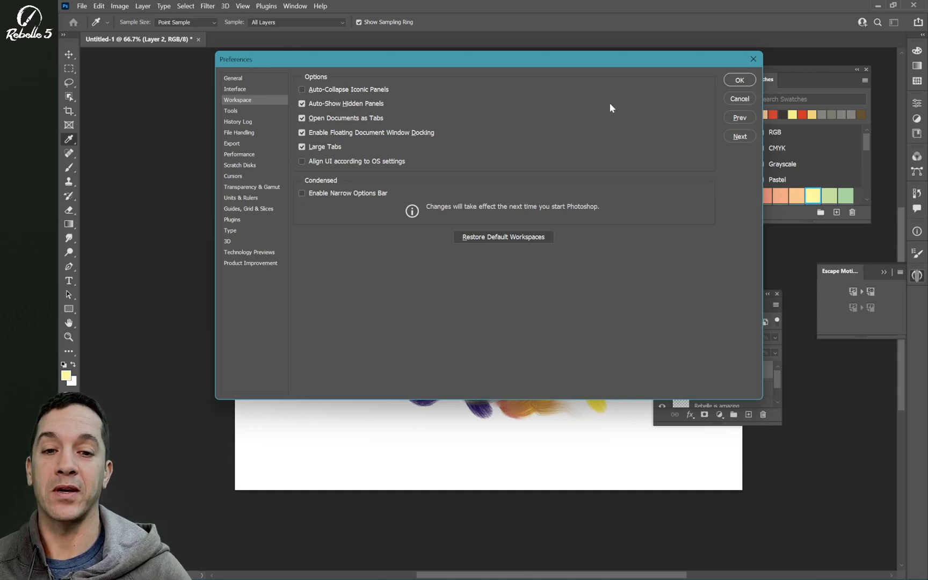
{"action": "left_click", "coordinate": [739, 80]}
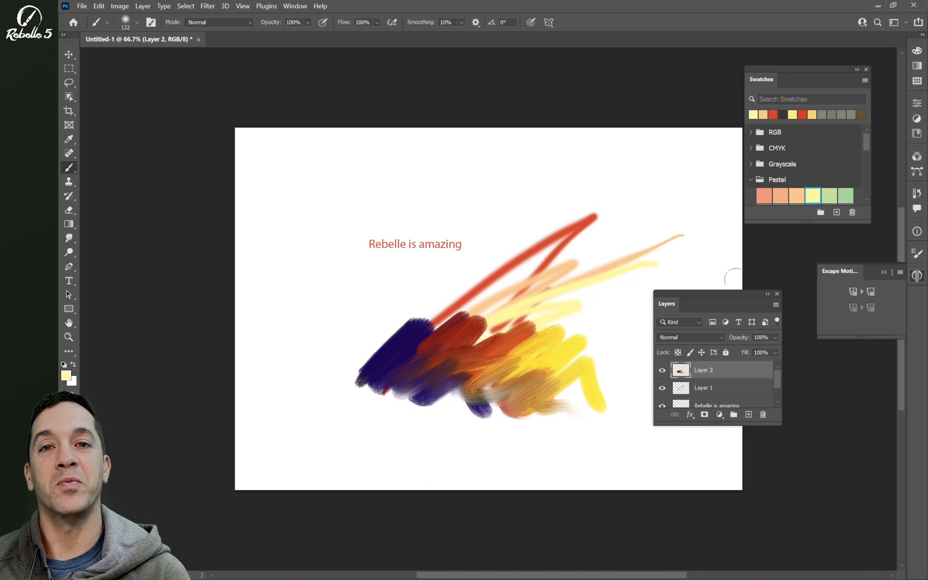